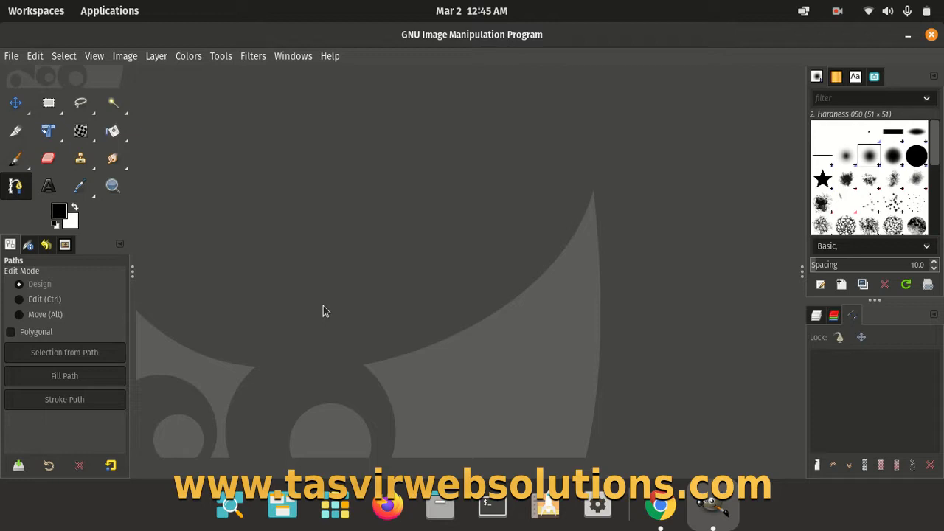
pyautogui.moveTo(322, 156)
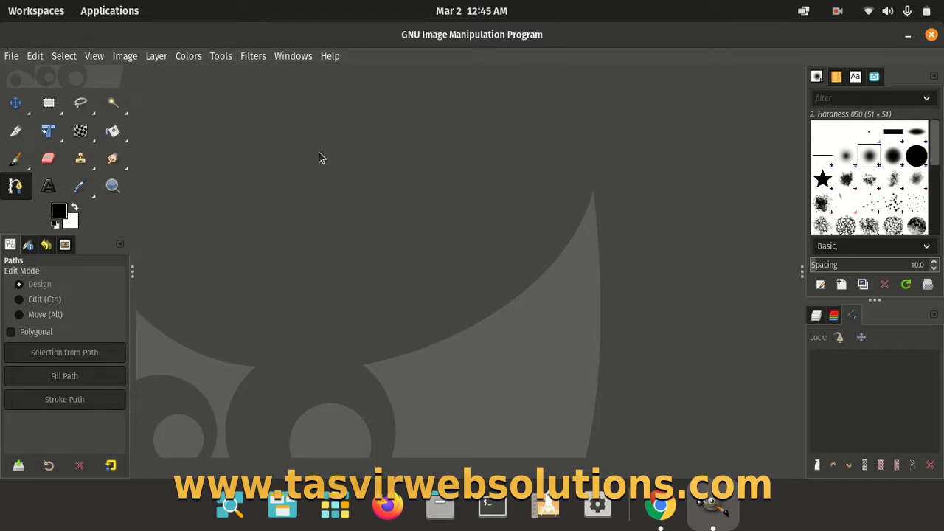
pyautogui.moveTo(343, 192)
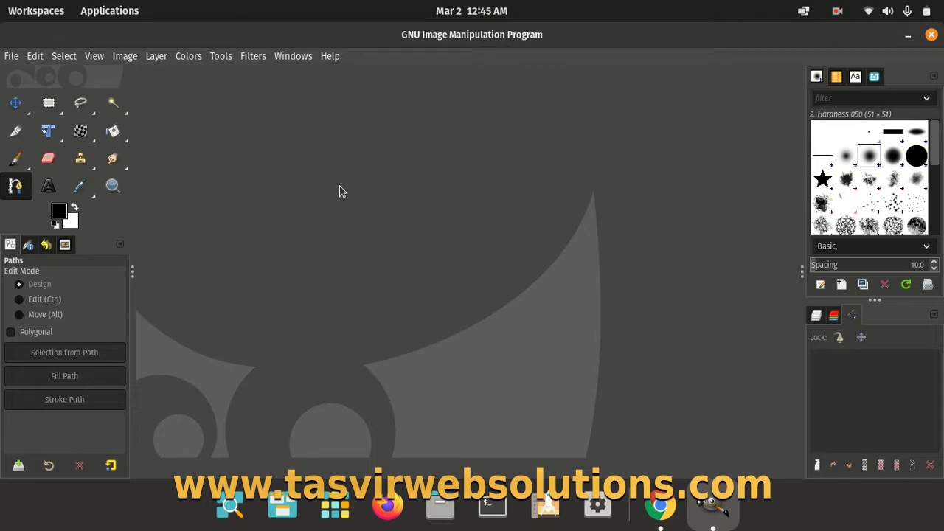
pyautogui.moveTo(12, 62)
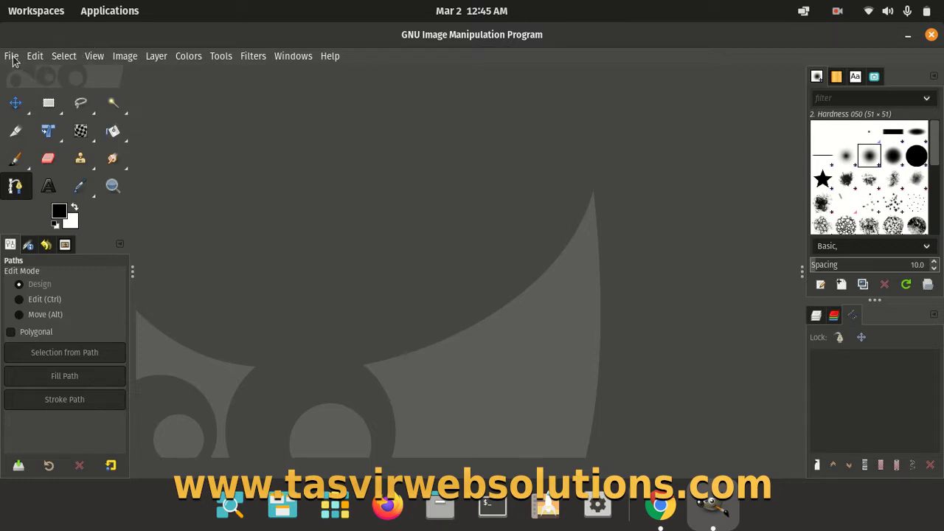
# - Create a new blank image at 1920×1080 px via File > New
pyautogui.click(12, 56)
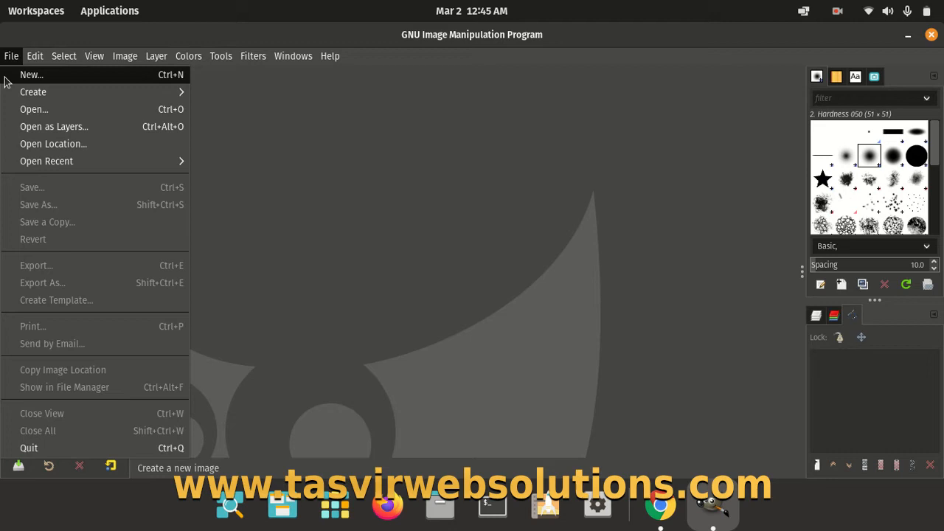
pyautogui.click(31, 74)
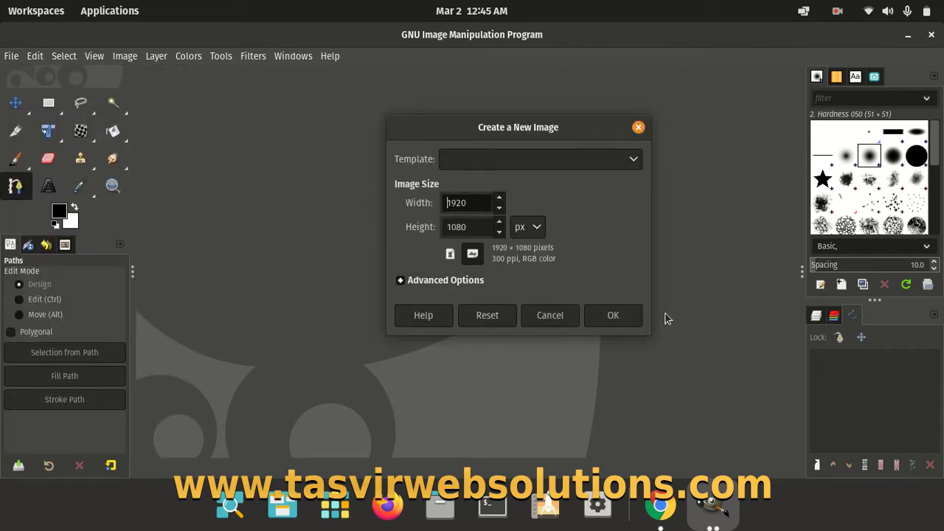
pyautogui.click(614, 316)
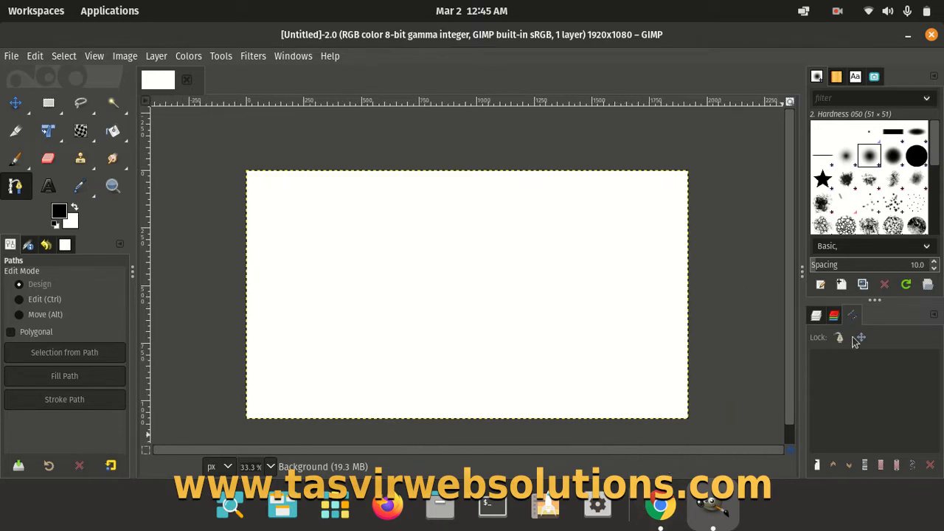
# - Show the Paths dock and bring up its list of path actions
pyautogui.click(852, 316)
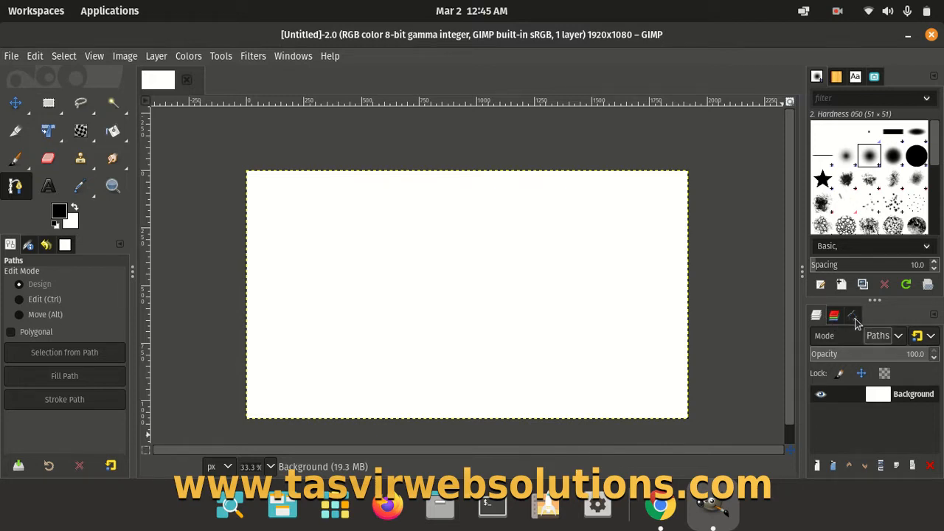
pyautogui.click(853, 316)
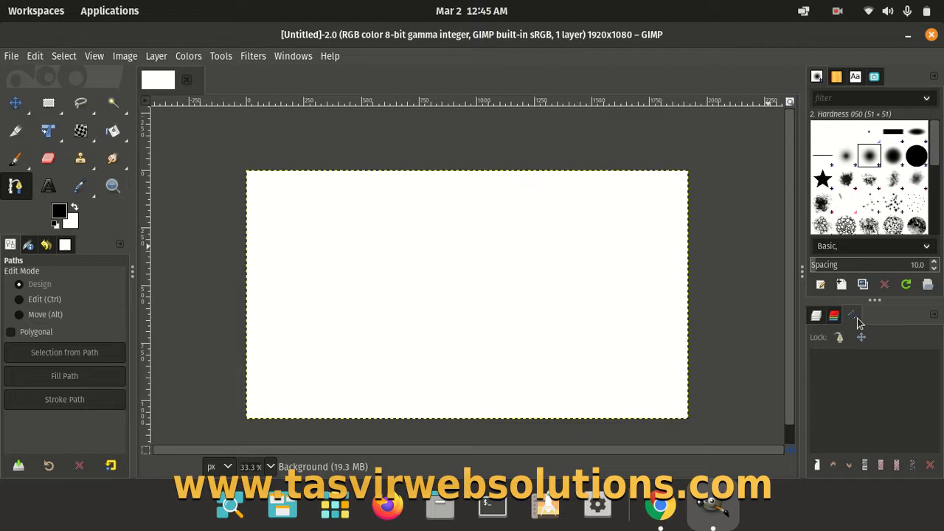
pyautogui.click(292, 56)
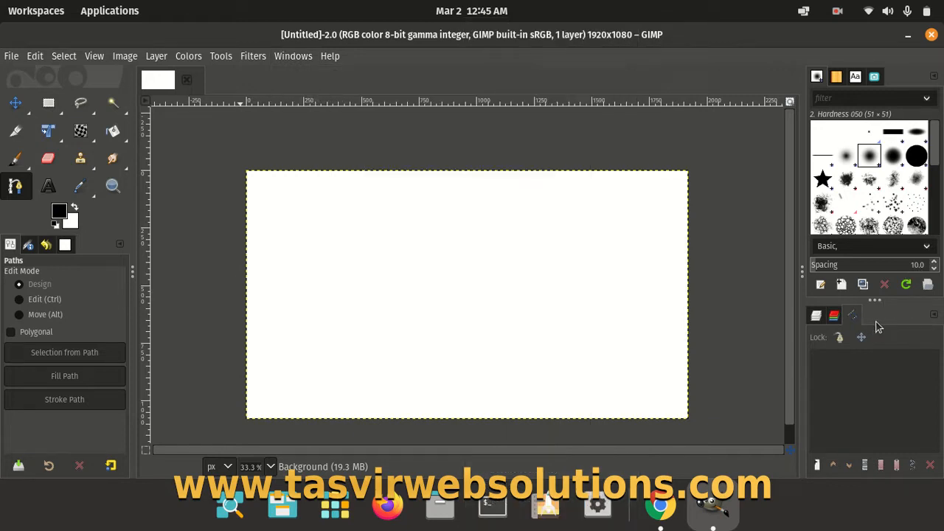
pyautogui.moveTo(859, 310)
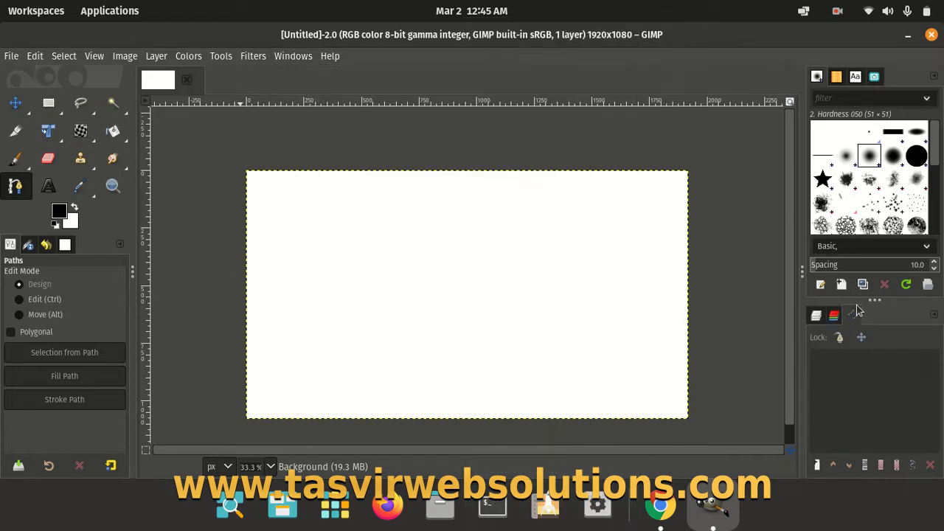
pyautogui.moveTo(856, 316)
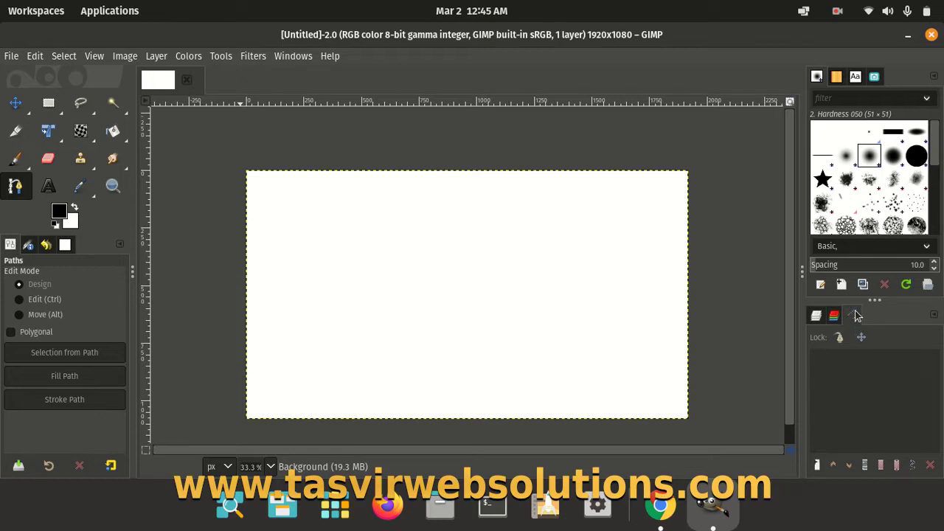
pyautogui.moveTo(859, 411)
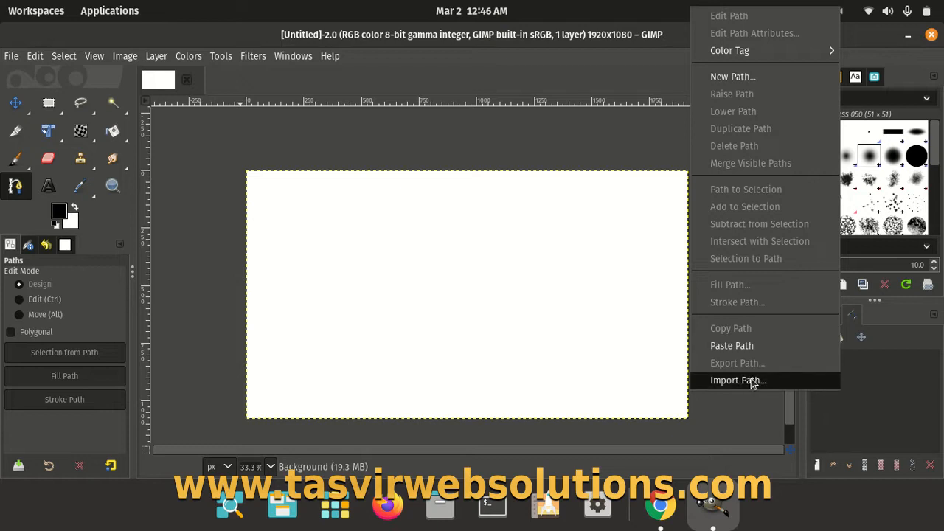
# - Import modern-art-lovers-line-art.svg from the Import Paths dialog as a new path
pyautogui.click(738, 381)
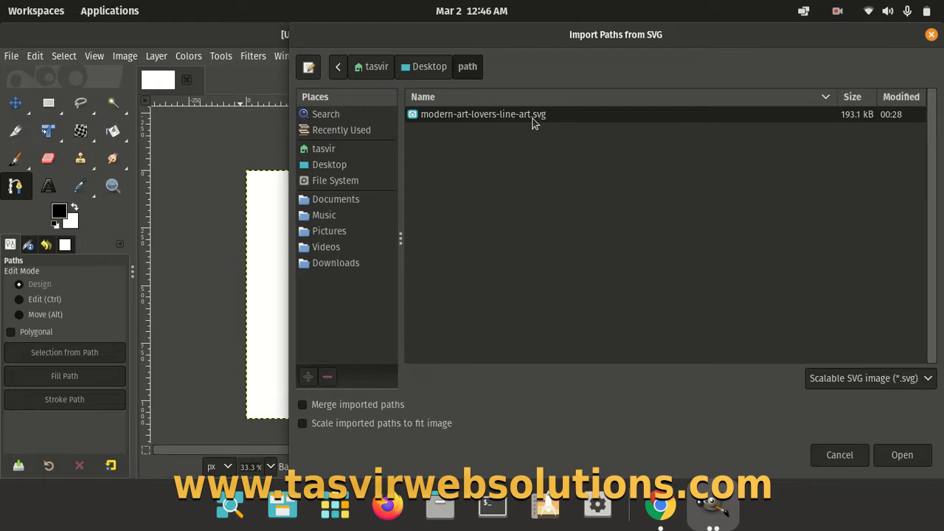
pyautogui.moveTo(546, 121)
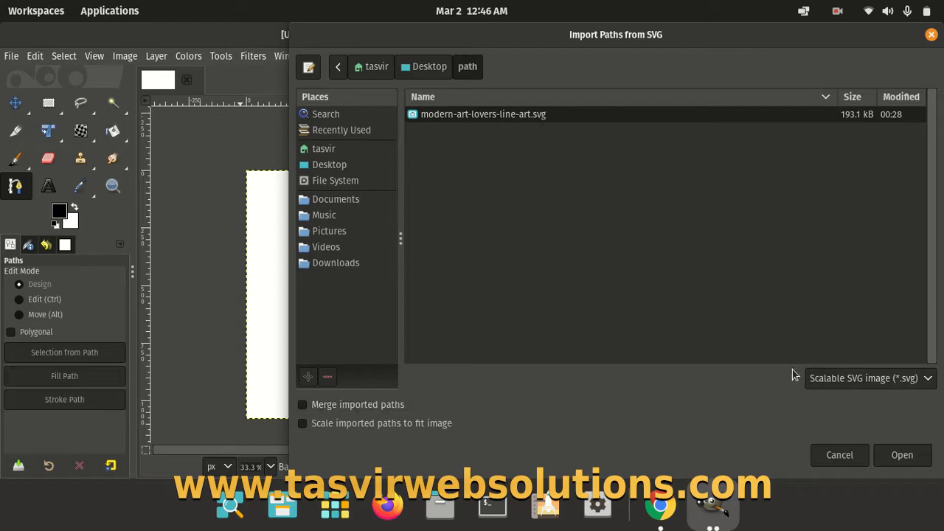
pyautogui.moveTo(904, 455)
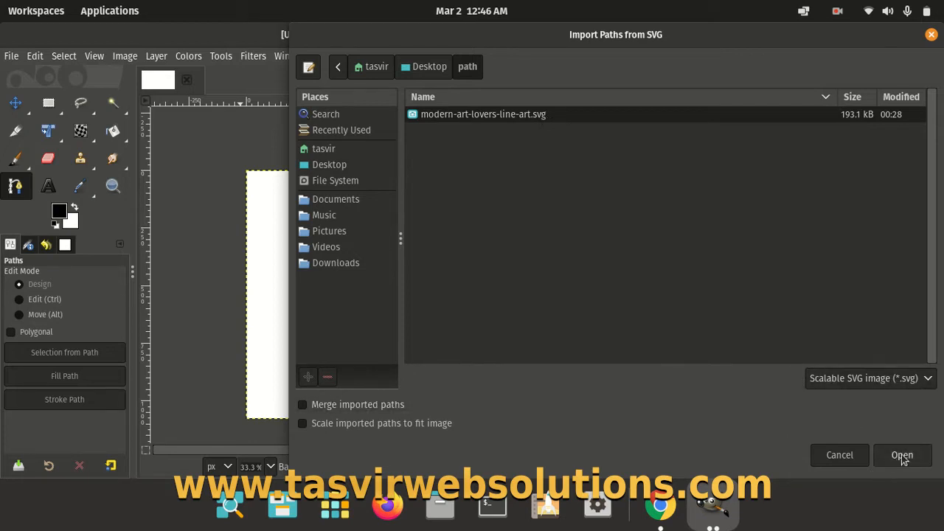
pyautogui.click(903, 455)
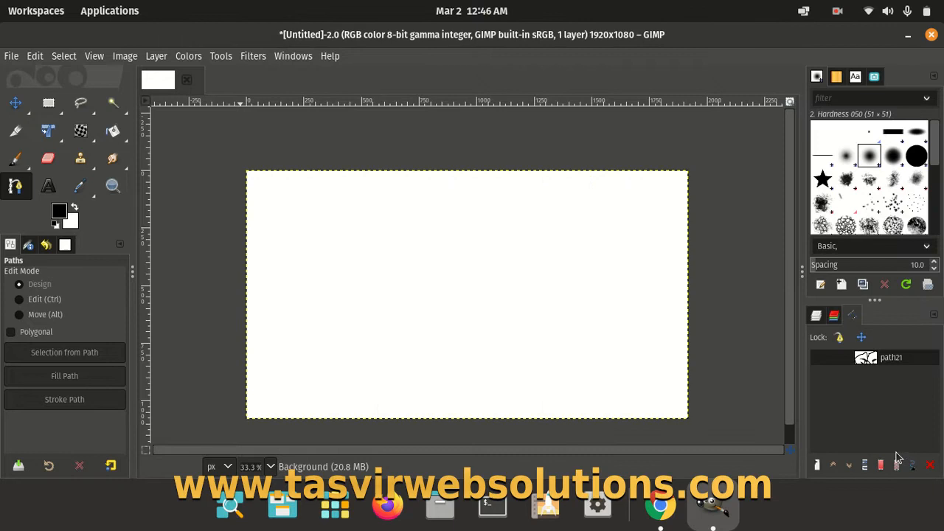
pyautogui.moveTo(906, 369)
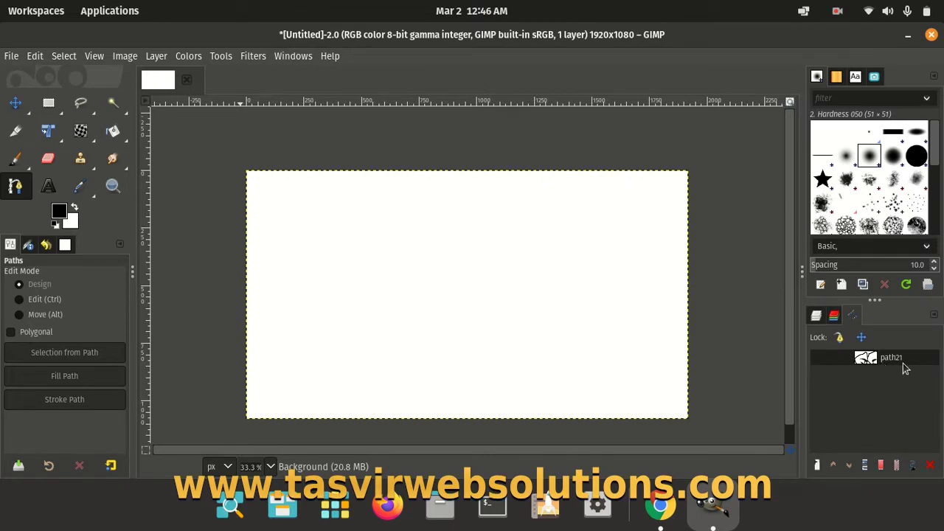
pyautogui.moveTo(814, 378)
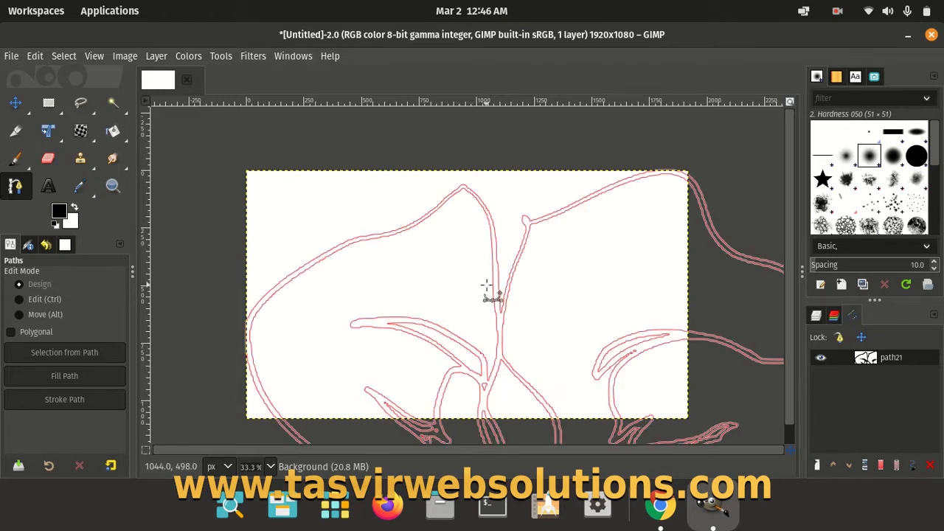
pyautogui.moveTo(508, 277)
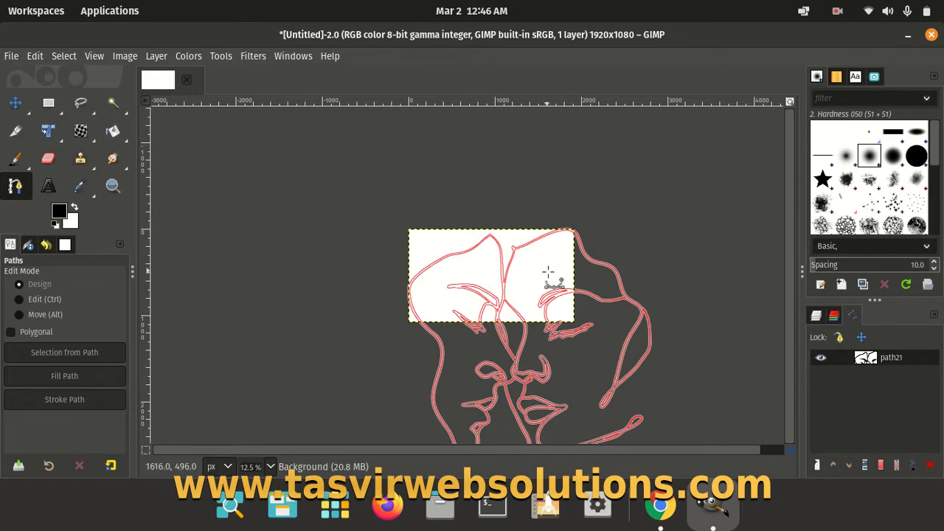
# - Scale the two-faces path in Path transform mode down to about 1122×1101 px
pyautogui.click(47, 130)
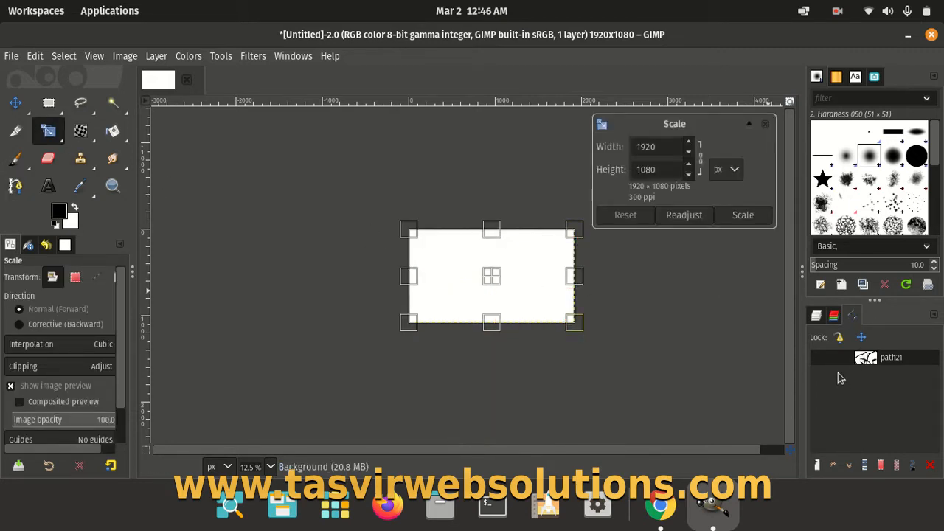
pyautogui.click(820, 358)
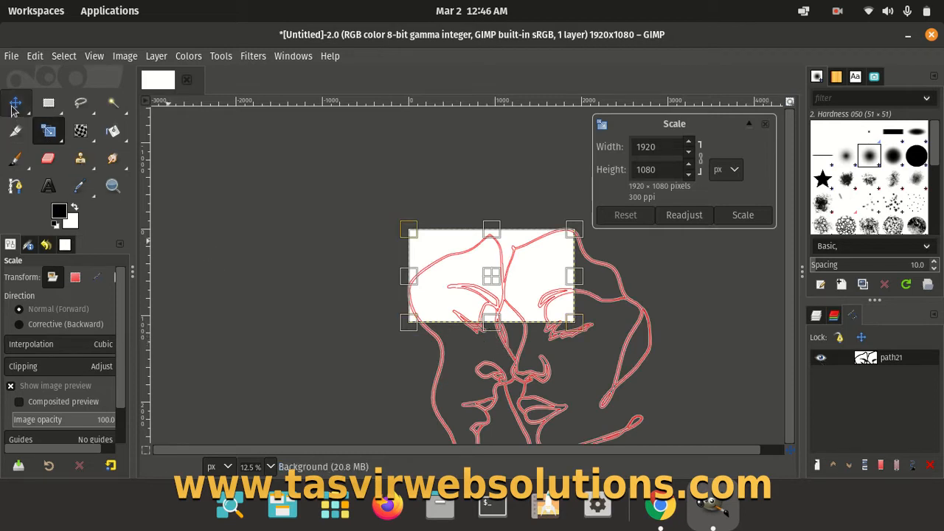
pyautogui.click(15, 103)
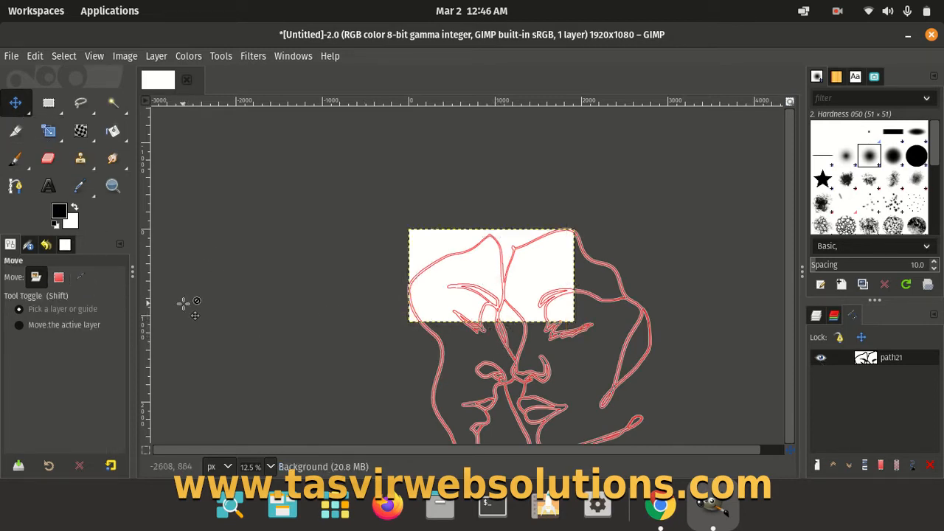
pyautogui.click(47, 130)
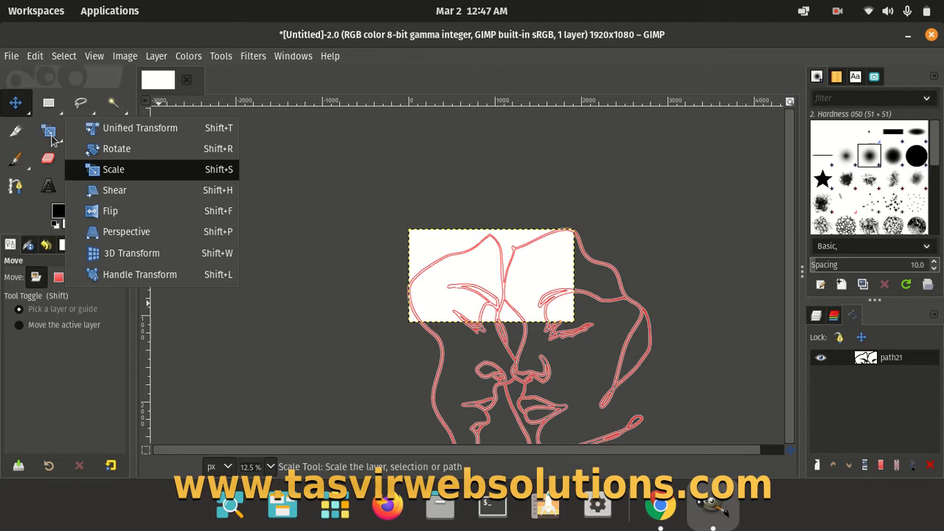
pyautogui.click(114, 168)
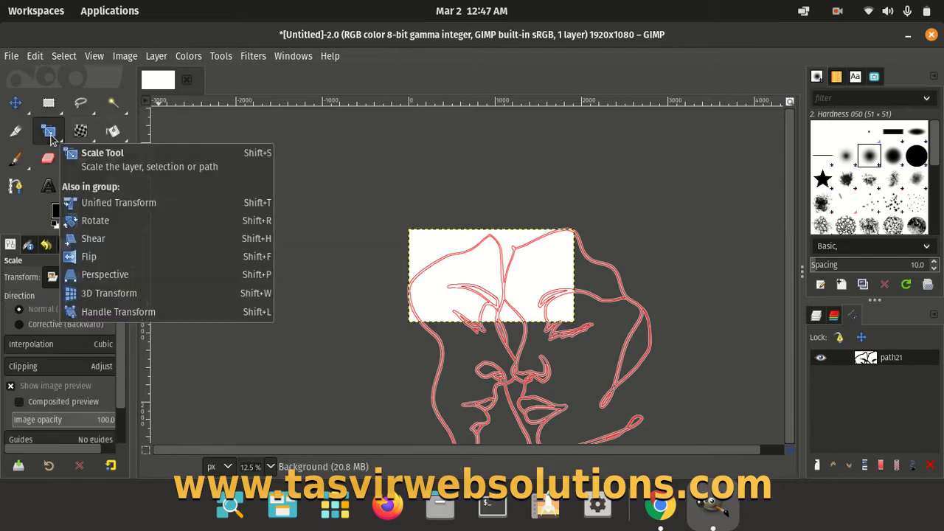
pyautogui.click(49, 129)
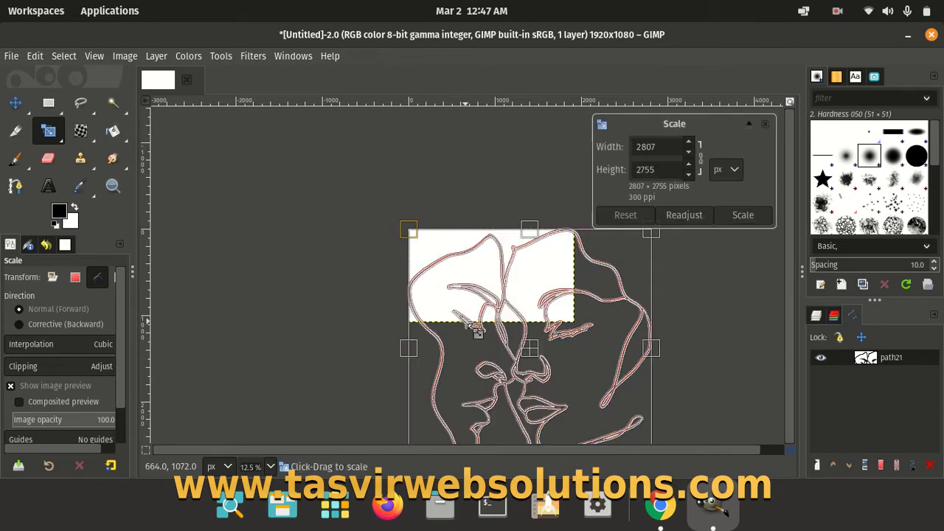
pyautogui.moveTo(454, 257)
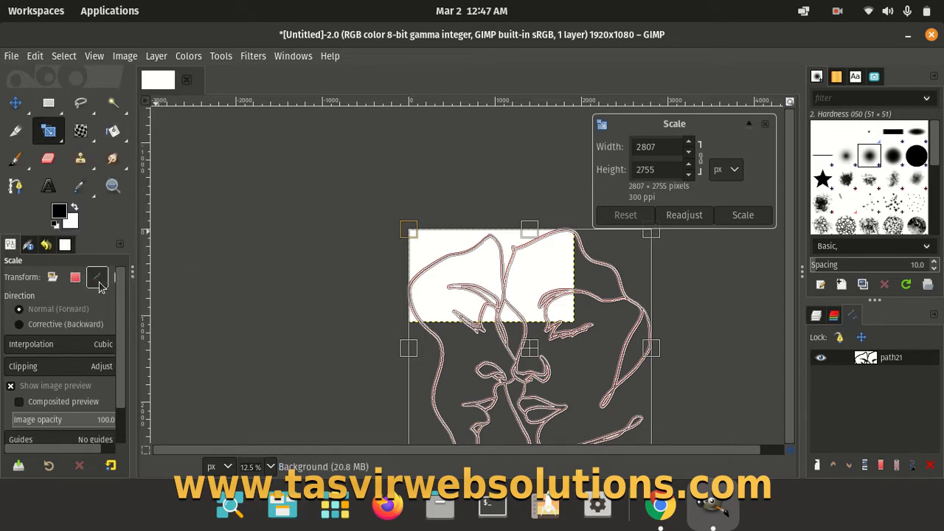
pyautogui.moveTo(98, 277)
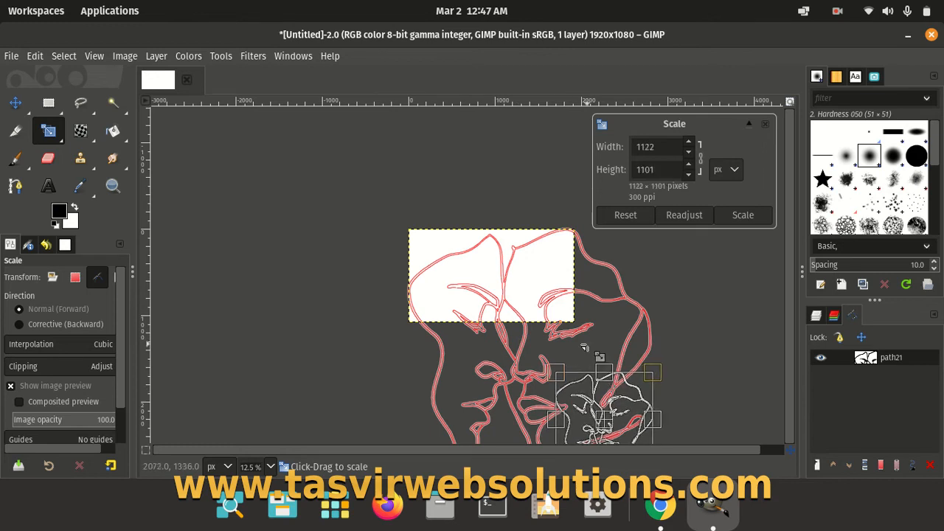
pyautogui.click(742, 215)
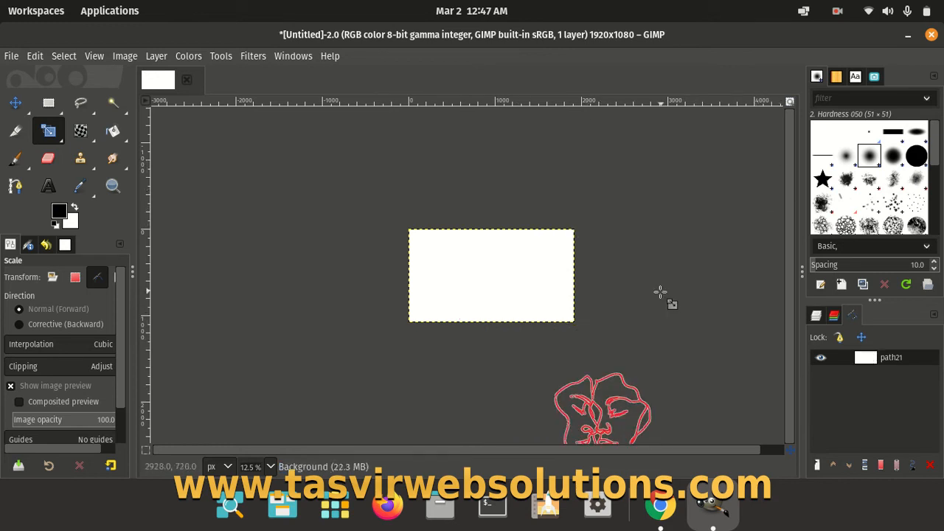
pyautogui.click(15, 103)
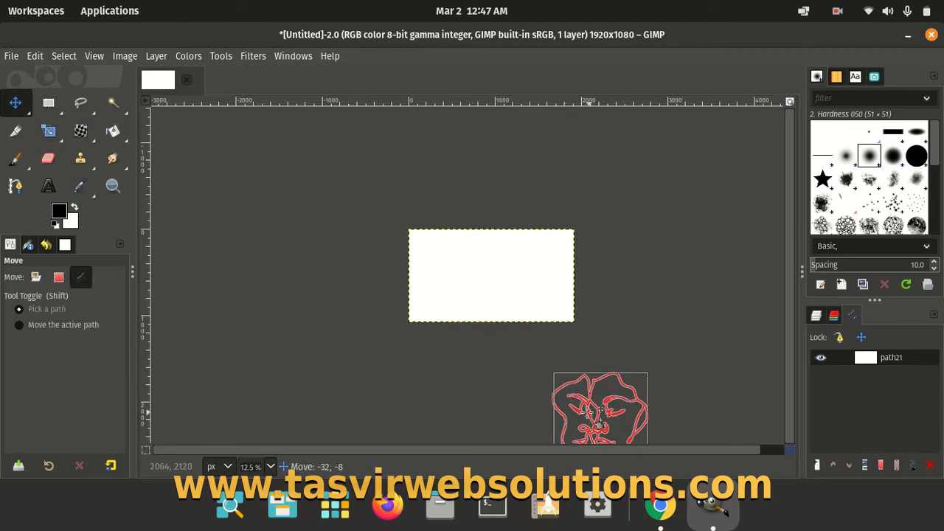
# - Drag the shrunken path up onto the white canvas so the faces sit within it
pyautogui.moveTo(602, 410); pyautogui.dragTo(490, 277)
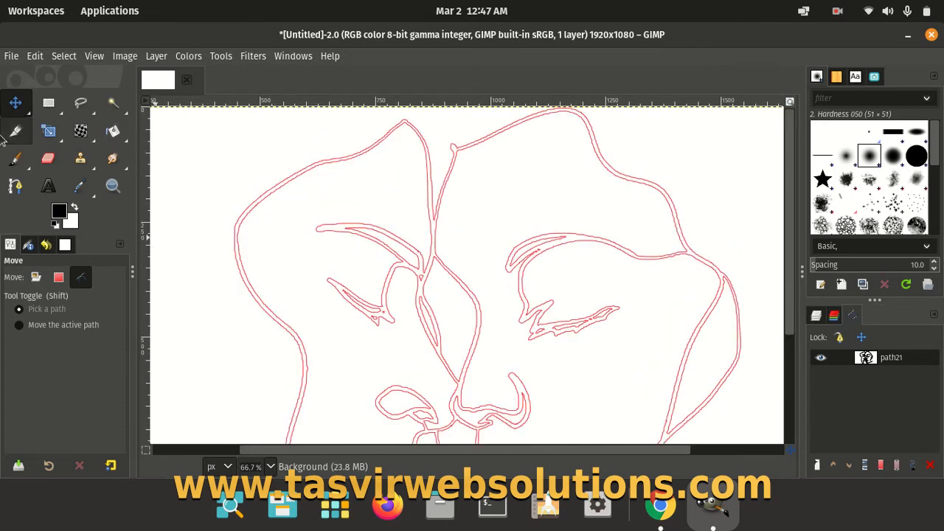
# - Select the path with the Paths tool to reveal its anchor nodes
pyautogui.click(16, 186)
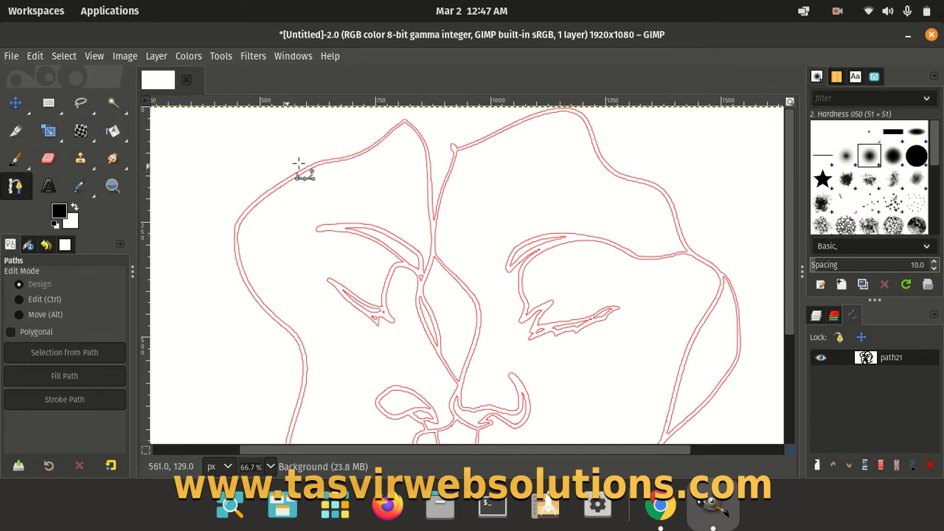
pyautogui.moveTo(332, 169)
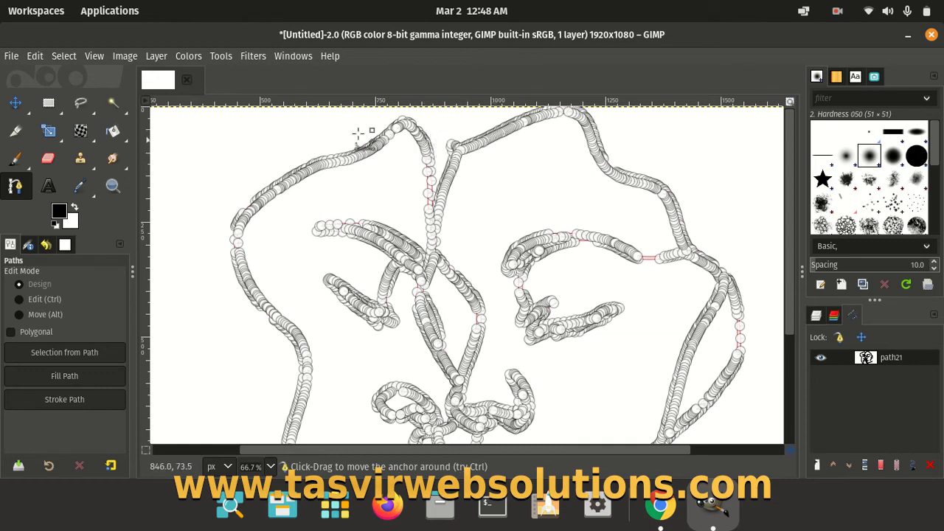
pyautogui.moveTo(396, 160)
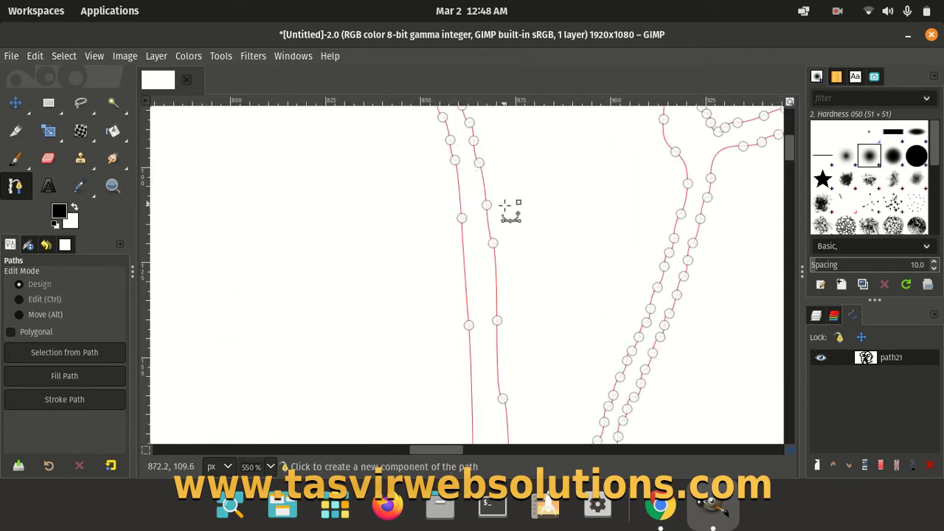
pyautogui.moveTo(496, 221)
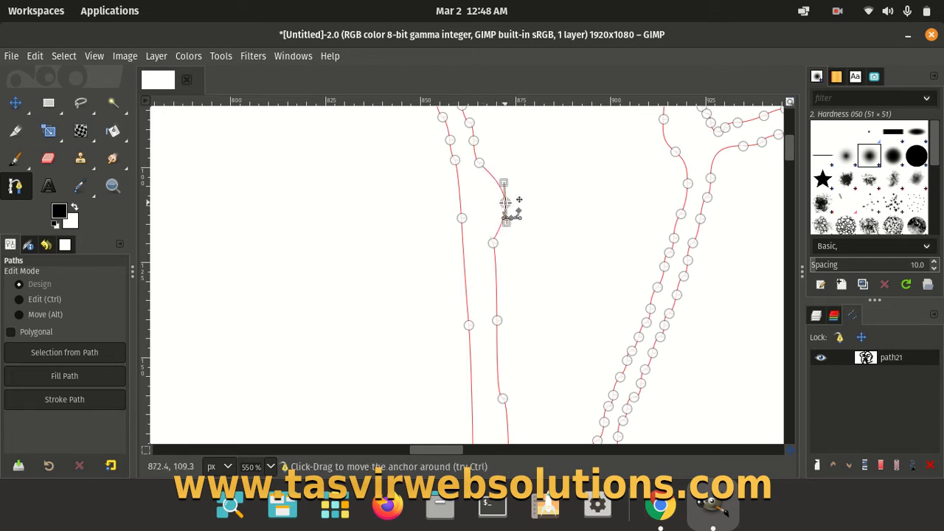
pyautogui.moveTo(509, 207)
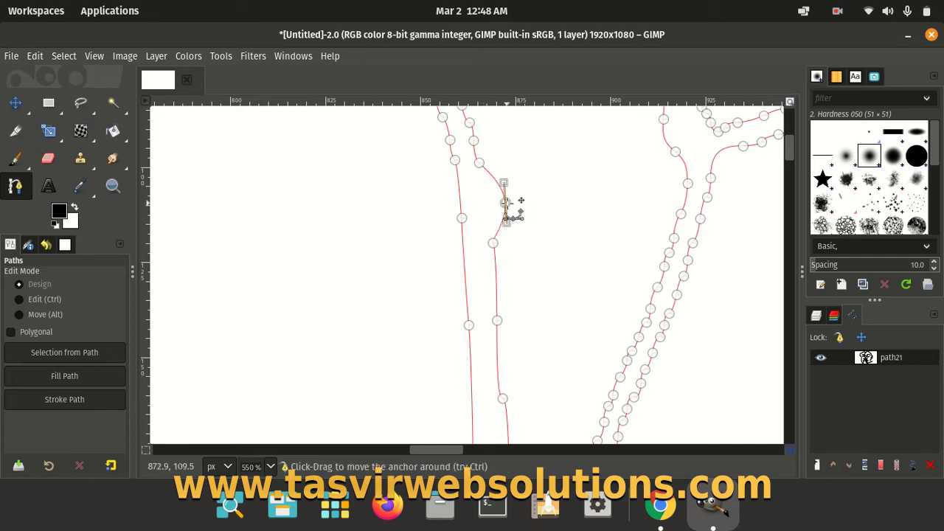